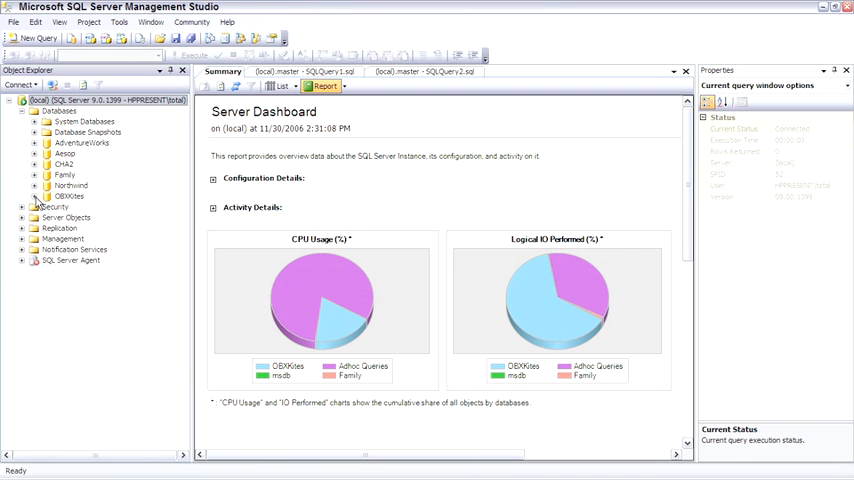
Step: Expand OBXKites in Object Explorer and list its eight folders in the Summary tab
left_click(34, 196)
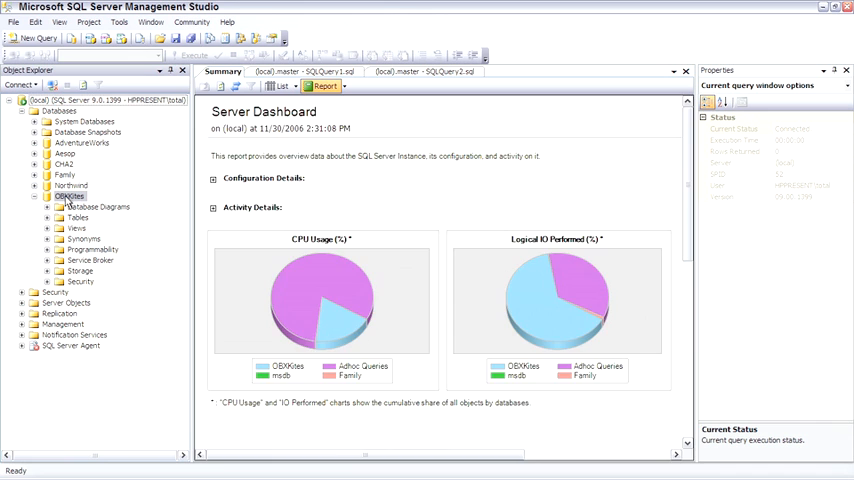
left_click(276, 86)
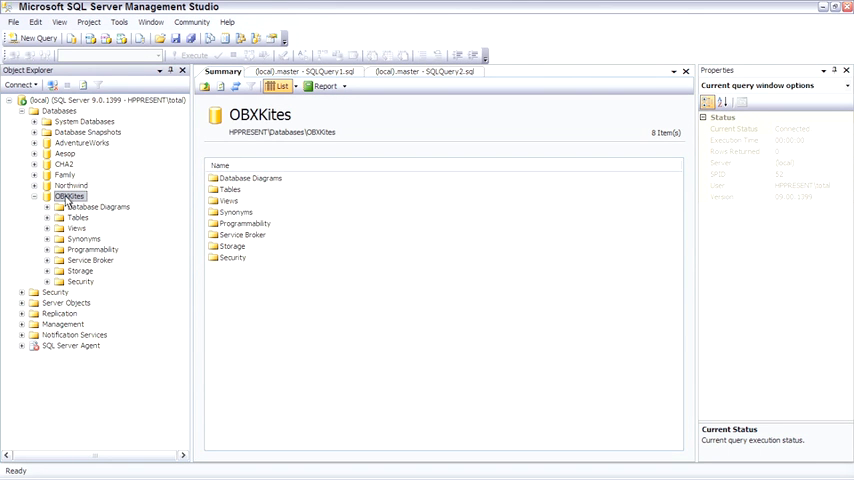
mouse_move(224, 150)
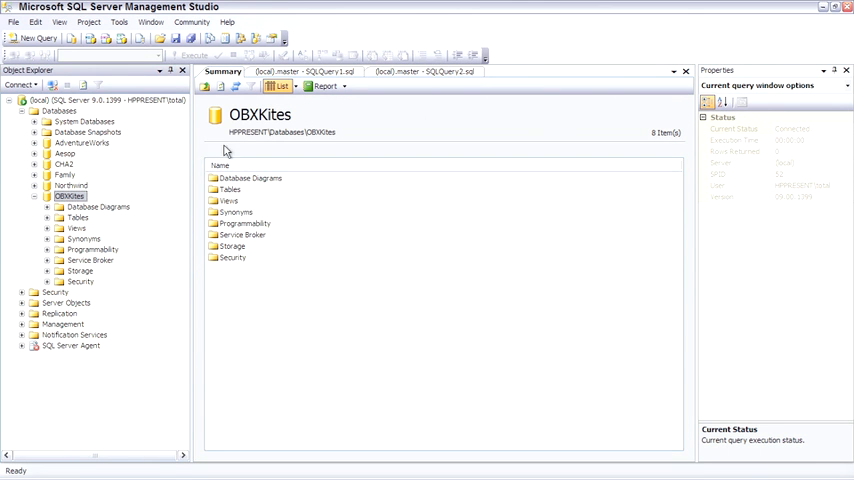
Step: Run the Disk Usage report for OBXKites, showing 4.19 MB used
left_click(326, 86)
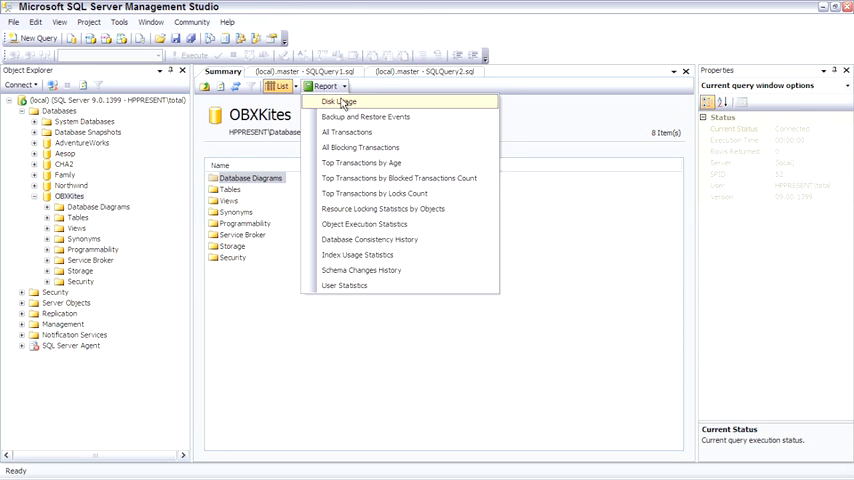
left_click(338, 102)
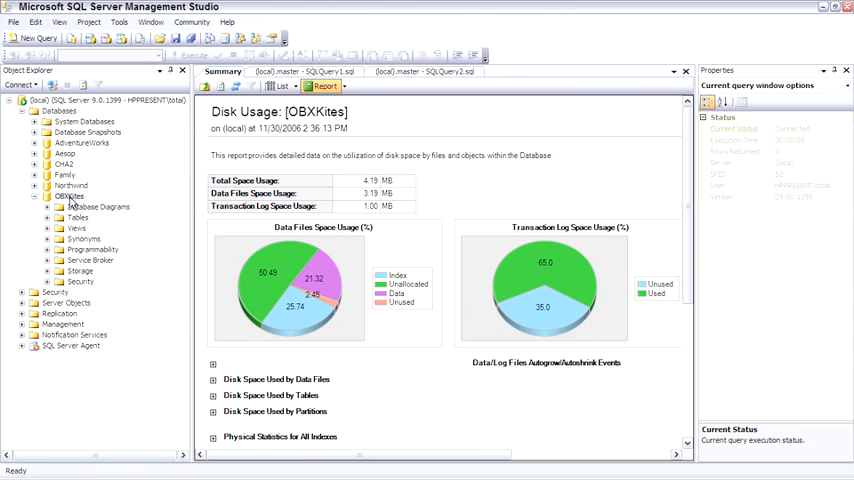
Step: Open OBXKites Database Properties on the Files page listing its three database files
right_click(68, 196)
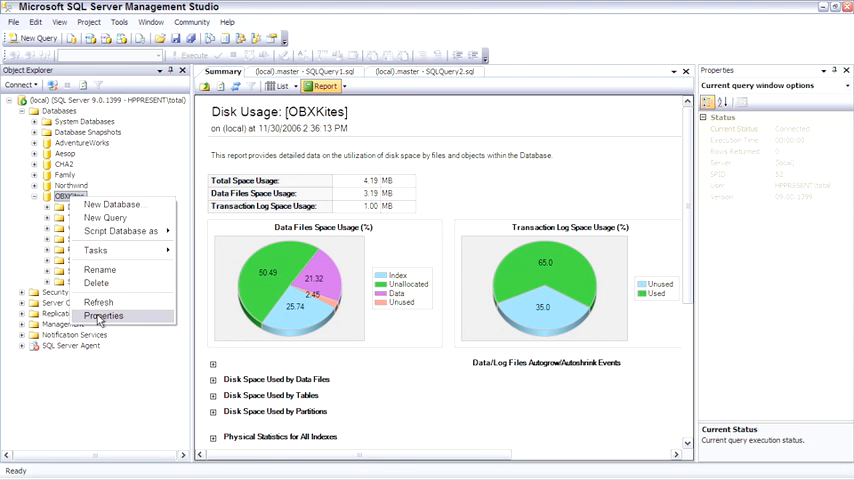
left_click(104, 316)
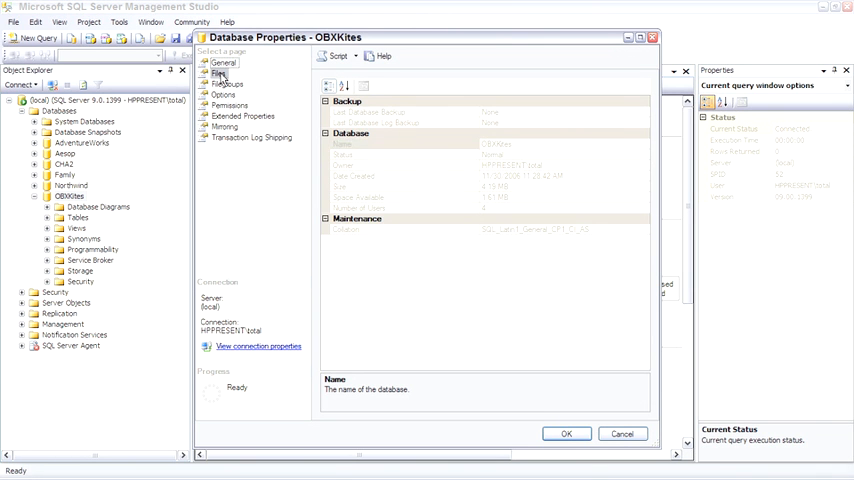
left_click(219, 73)
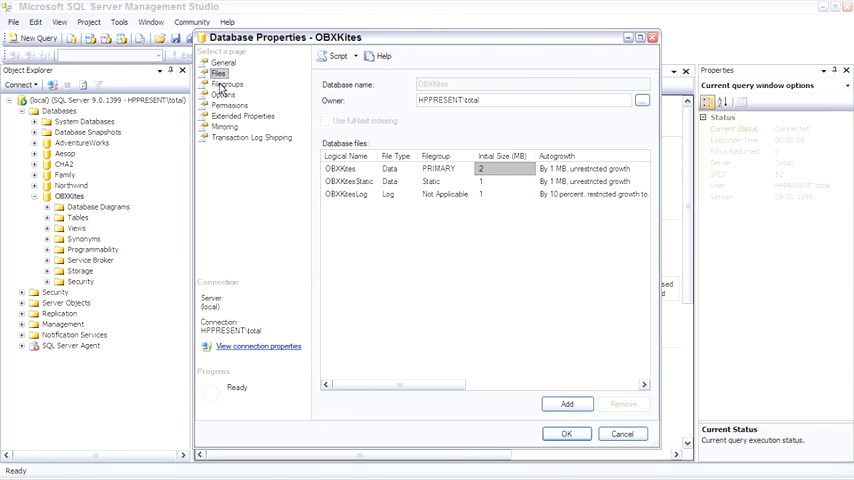
Step: View the Filegroups page, then the Options page showing full recovery model
left_click(227, 83)
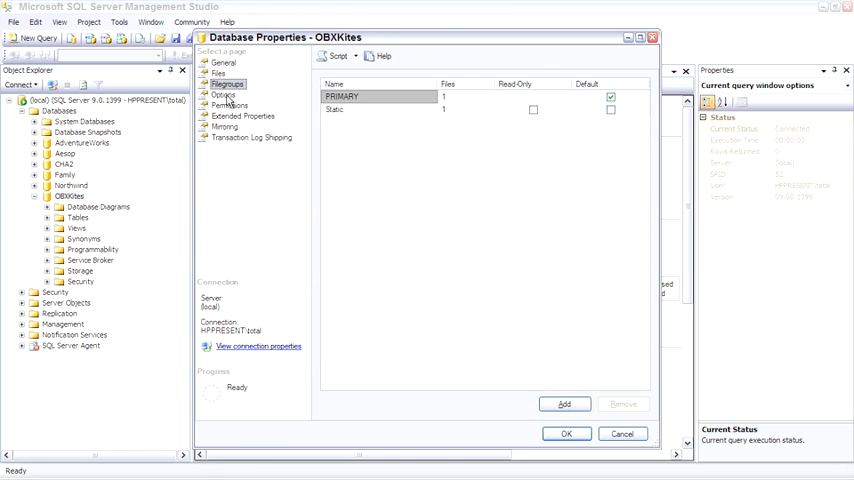
left_click(224, 95)
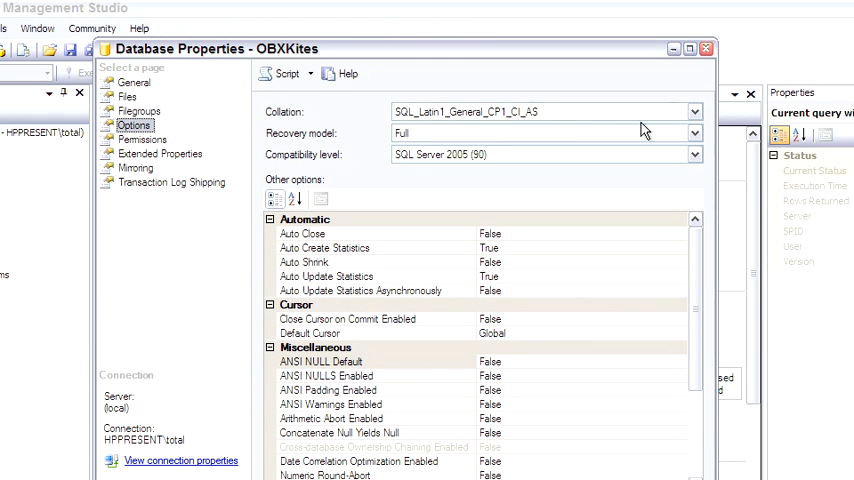
Step: Drop down the Recovery model list showing Full, Bulk-logged and Simple
left_click(694, 133)
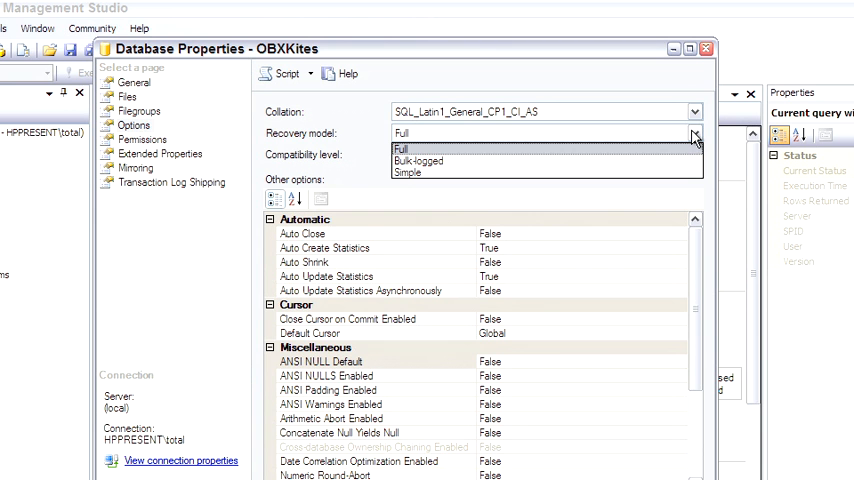
Step: Try Bulk-logged, then settle on Simple as the OBXKites recovery model
left_click(417, 160)
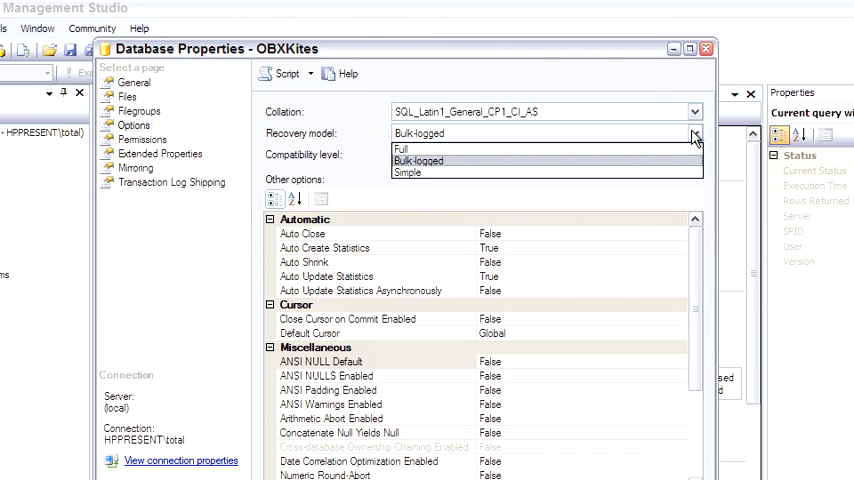
left_click(407, 172)
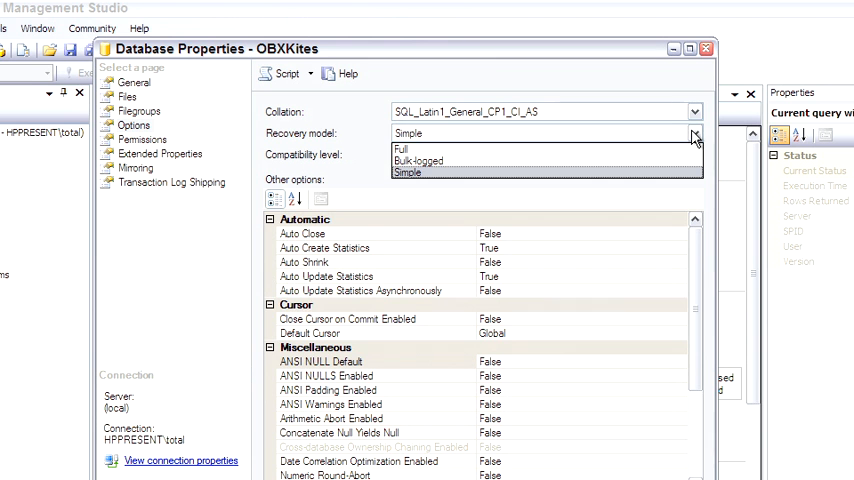
left_click(406, 172)
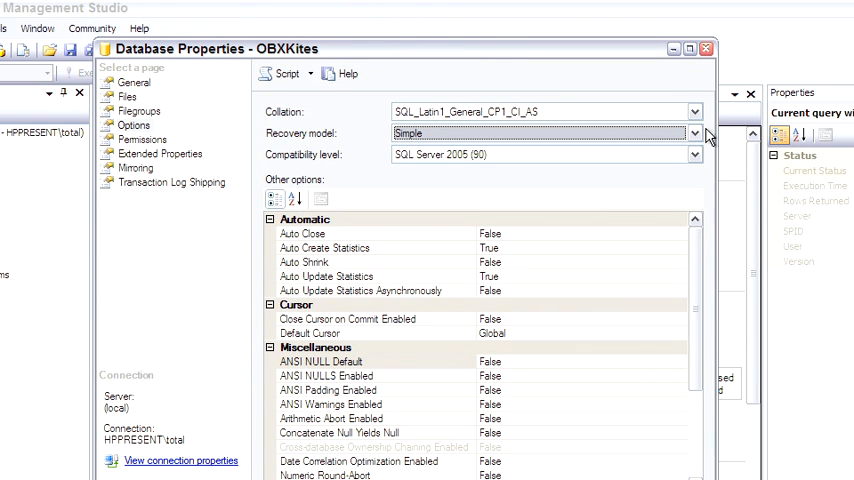
Step: View the OBXKites Permissions page, which lists no users or roles
left_click(695, 154)
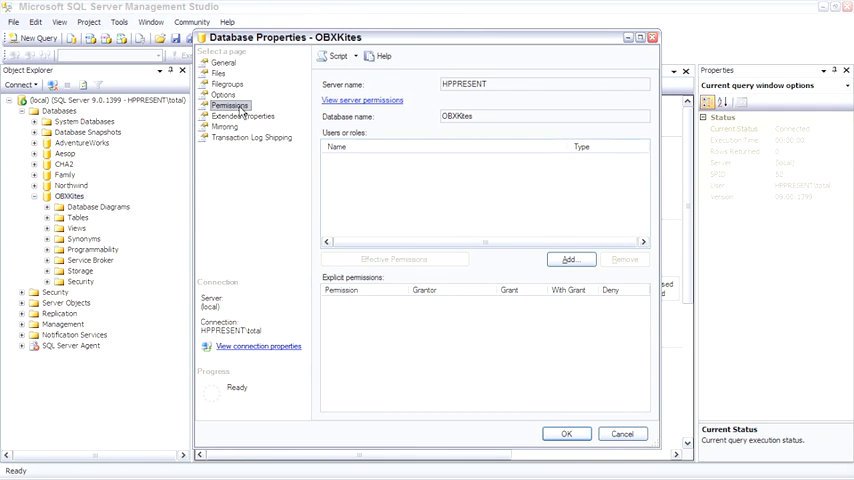
Step: View Extended Properties, then the Mirroring page showing mirroring is not configured
left_click(242, 116)
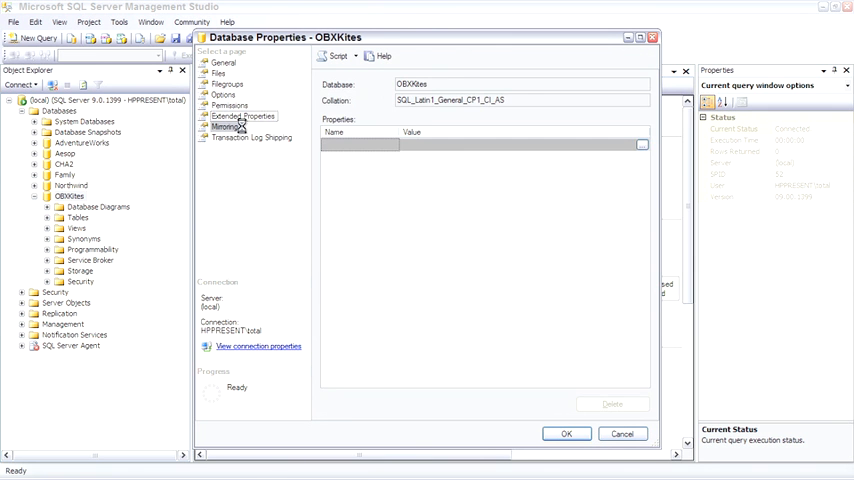
left_click(228, 126)
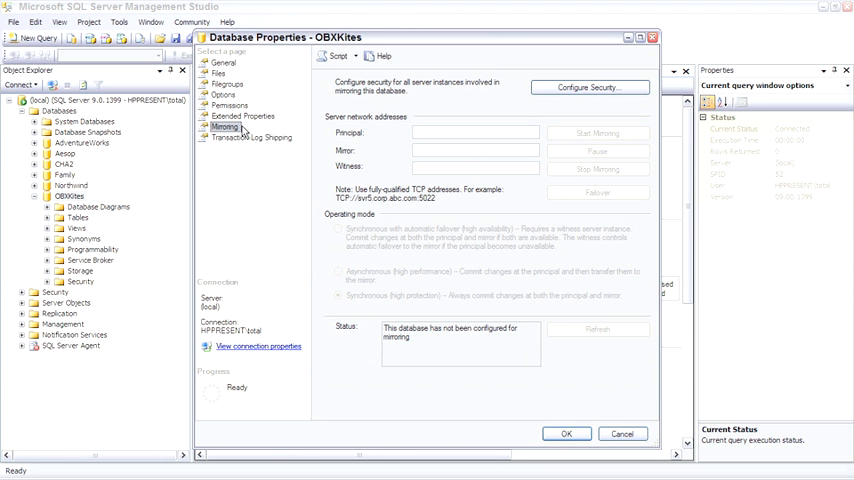
Step: View Transaction Log Shipping, then cancel the properties dialog without saving
left_click(251, 137)
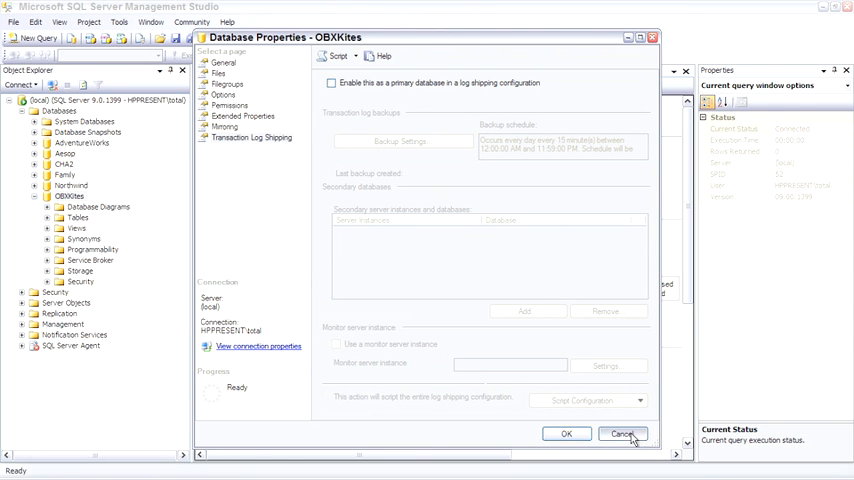
left_click(623, 434)
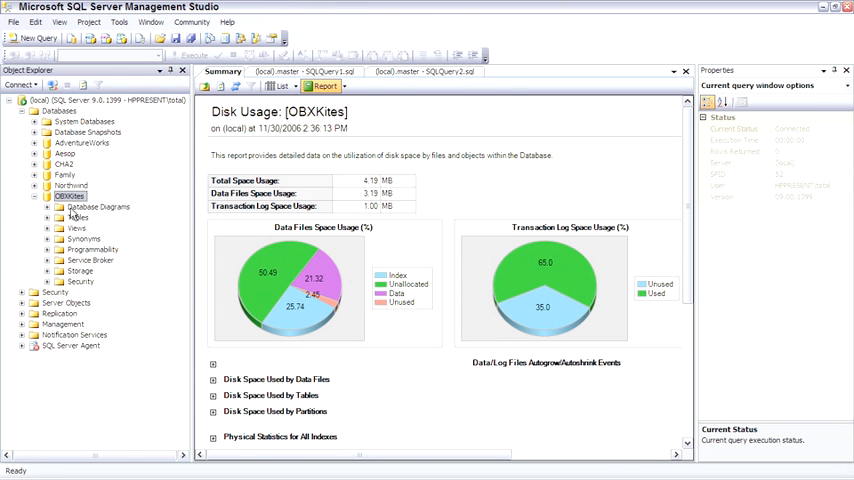